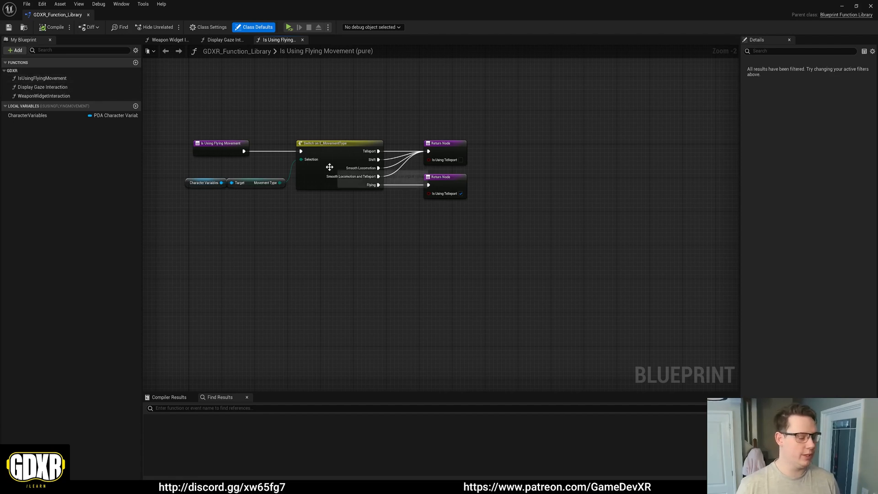
Step: Select IsUsingFlyingMovement in GDXR_Function_Library to start deleting it
{"action": "left_click", "coordinate": [206, 182]}
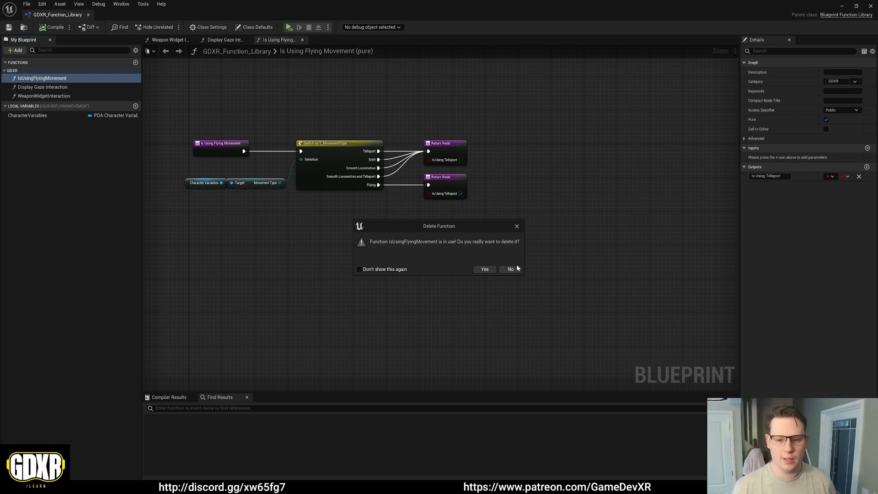
Step: Cancel the Delete Function prompt, keeping IsUsingFlyingMovement in the library
{"action": "left_click", "coordinate": [509, 269]}
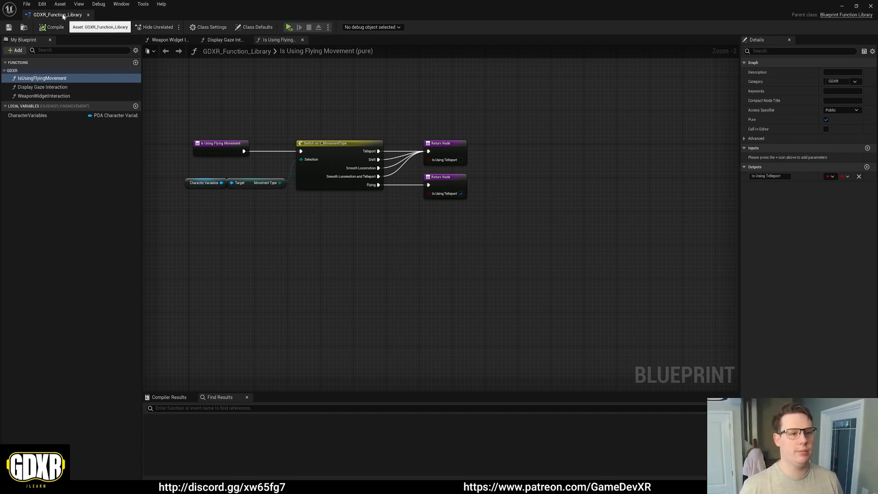
{"action": "left_click", "coordinate": [193, 15]}
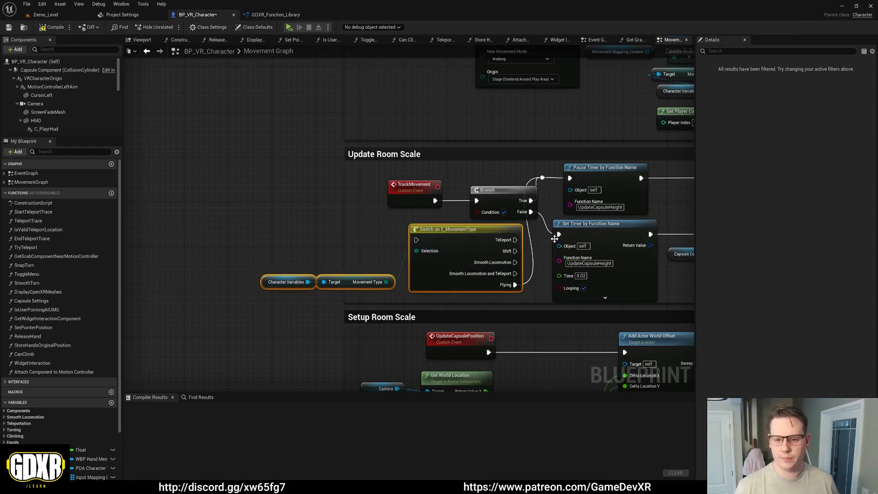
Step: Paste the Switch on E_MovementType and Character Variables nodes into BP_VR_Character's Movement Graph
{"action": "left_click", "coordinate": [53, 27]}
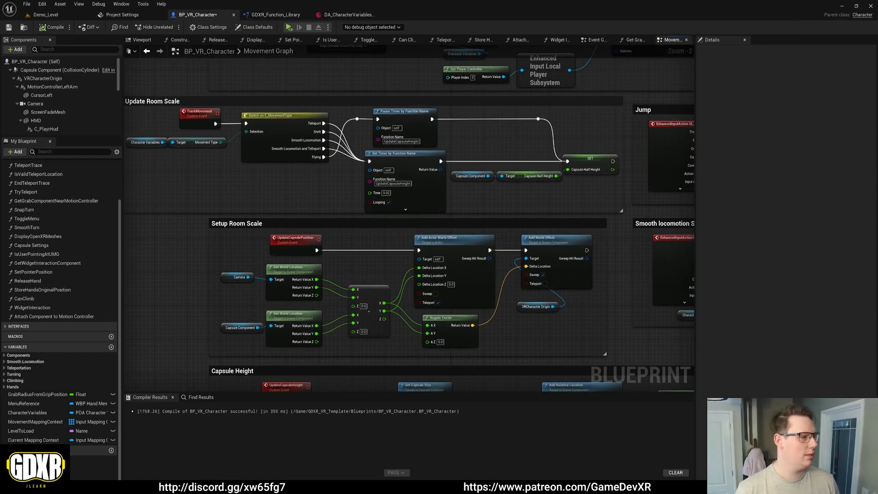